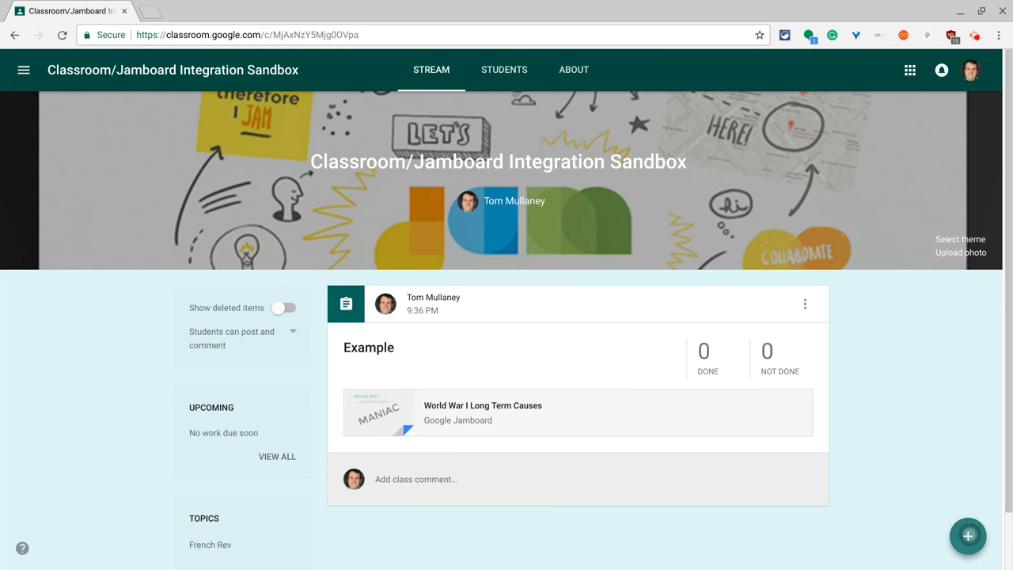
Start a new assignment and title it 'eXAMPLE'
{"action": "left_click", "coordinate": [968, 536]}
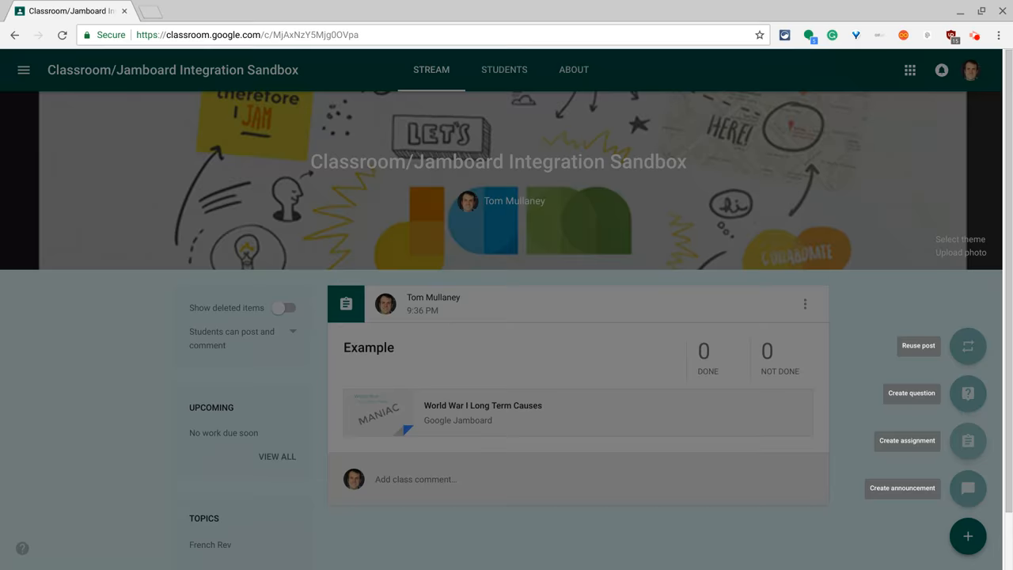
{"action": "type", "text": "eXA"}
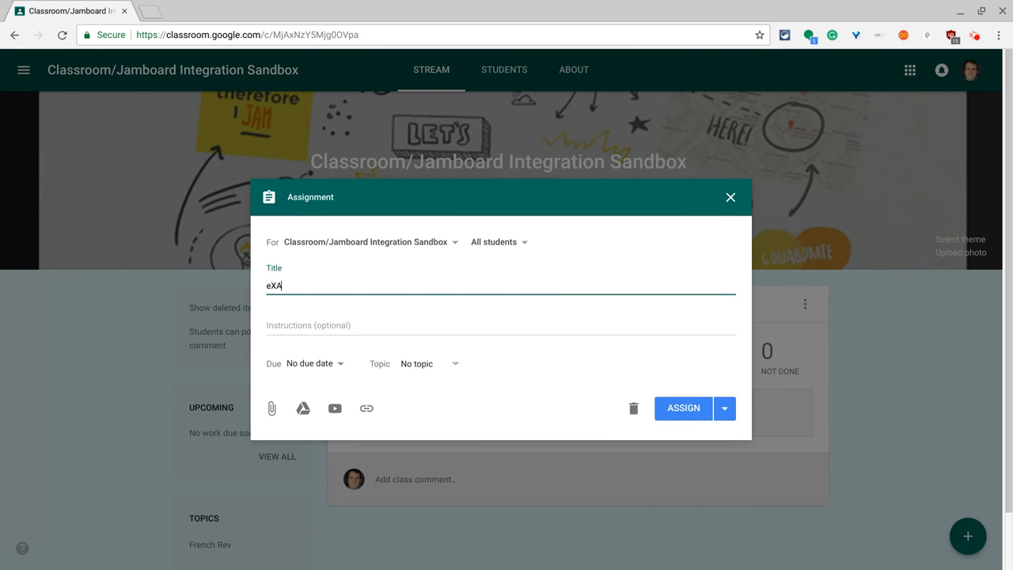
{"action": "type", "text": "MPLE"}
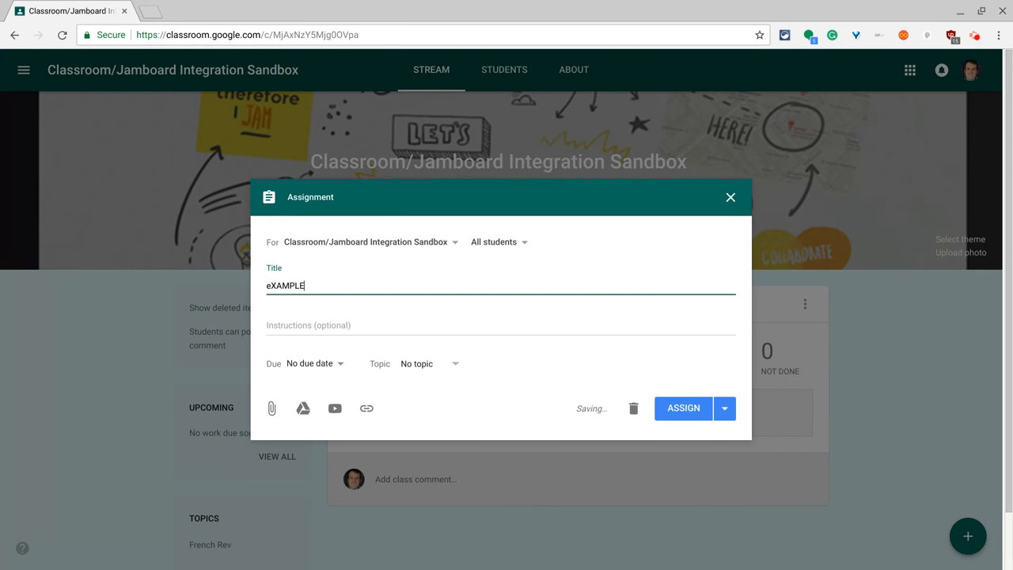
Attach The Rock Cycle Jamboard from Google Drive to the assignment
{"action": "left_click", "coordinate": [303, 407]}
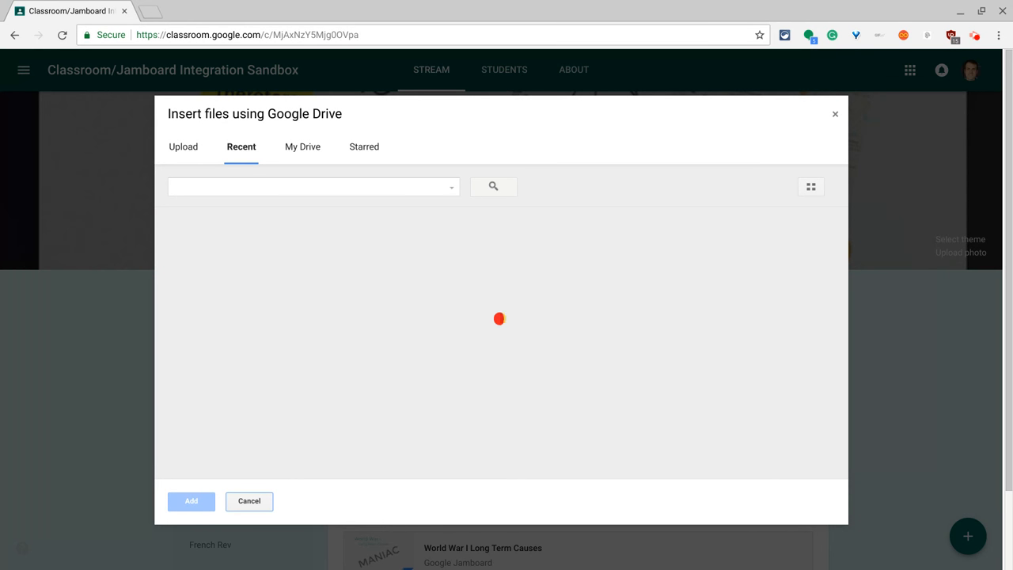
{"action": "mouse_move", "coordinate": [240, 217]}
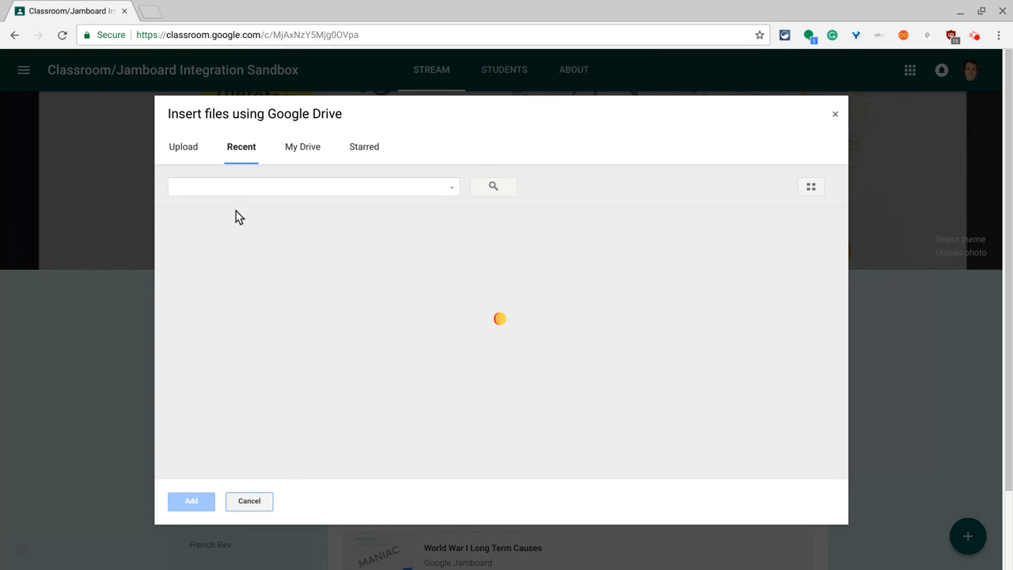
{"action": "left_click", "coordinate": [314, 186]}
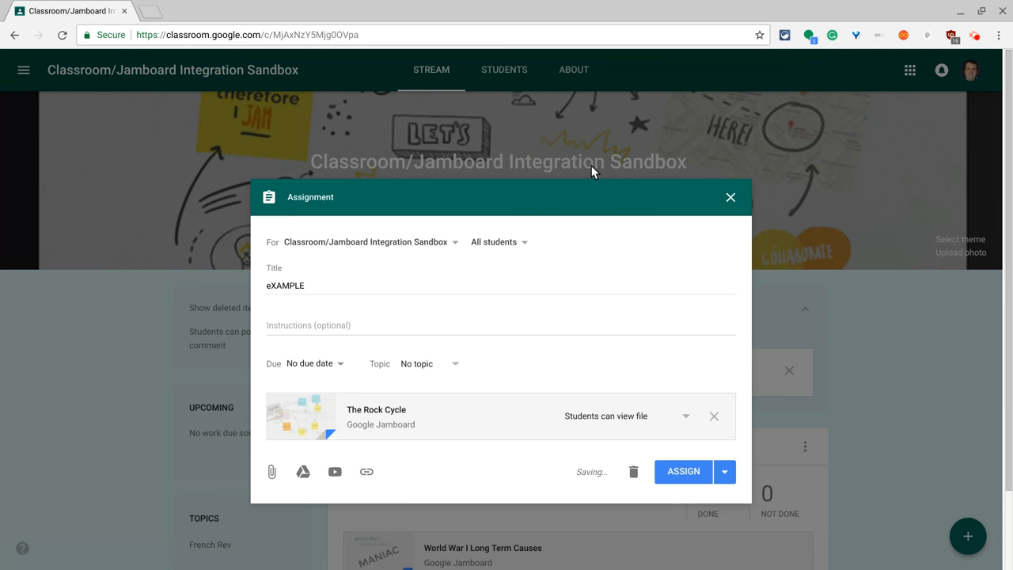
{"action": "mouse_move", "coordinate": [686, 420]}
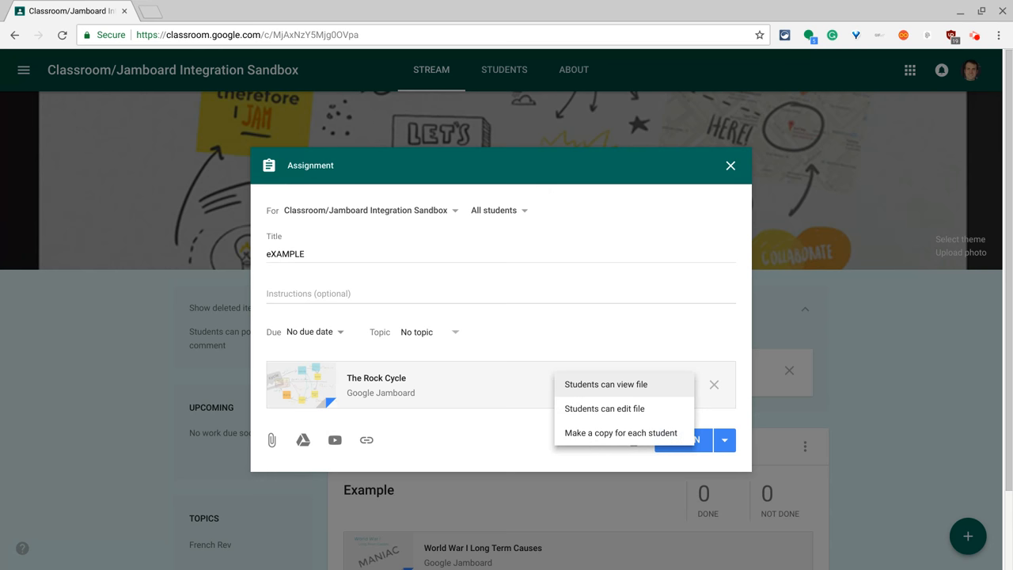
Set The Rock Cycle to make a copy for each student and assign it
{"action": "left_click", "coordinate": [620, 432]}
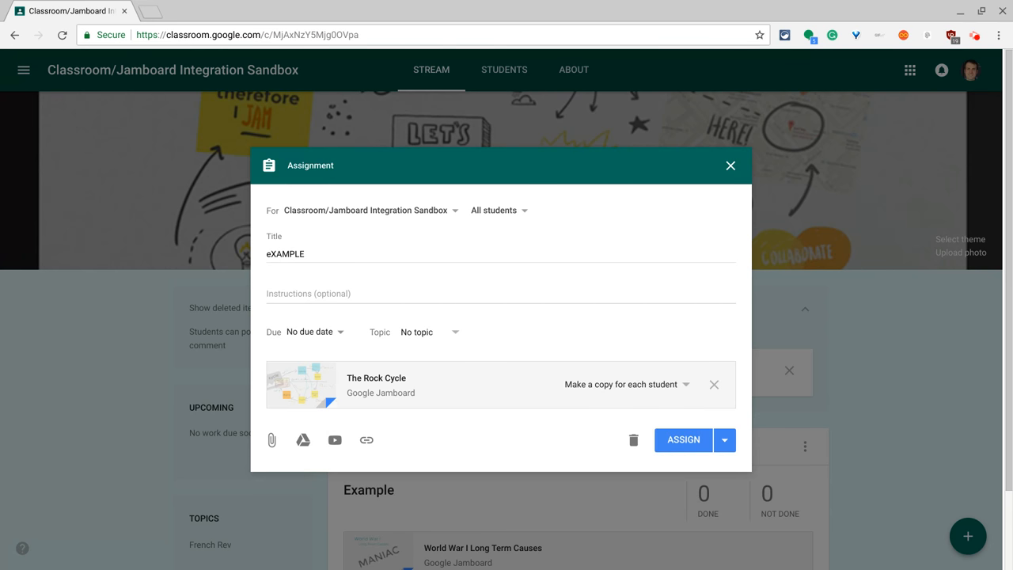
{"action": "left_click", "coordinate": [682, 439]}
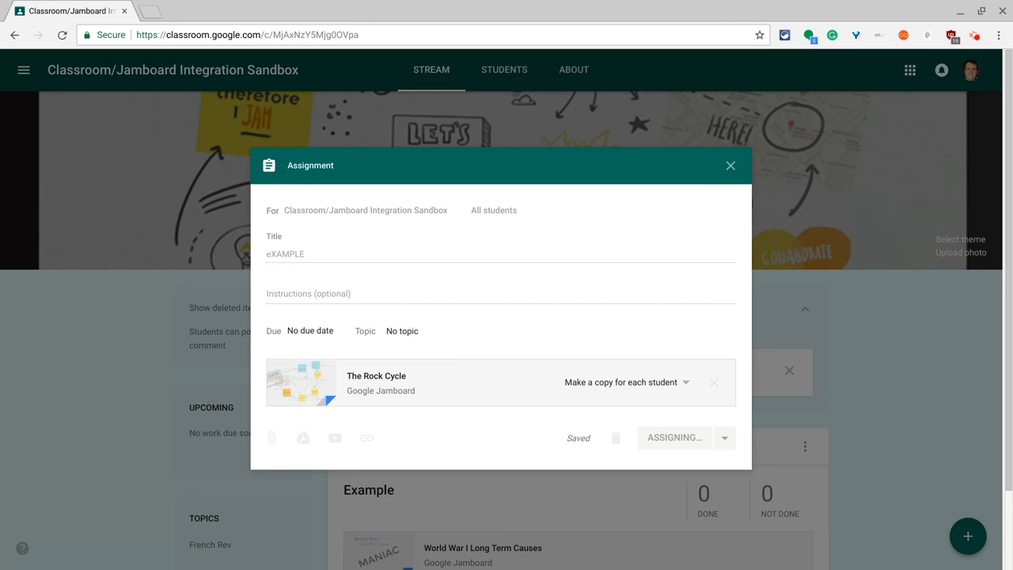
Confirm the eXAMPLE assignment post in the class Stream
{"action": "left_click", "coordinate": [675, 438]}
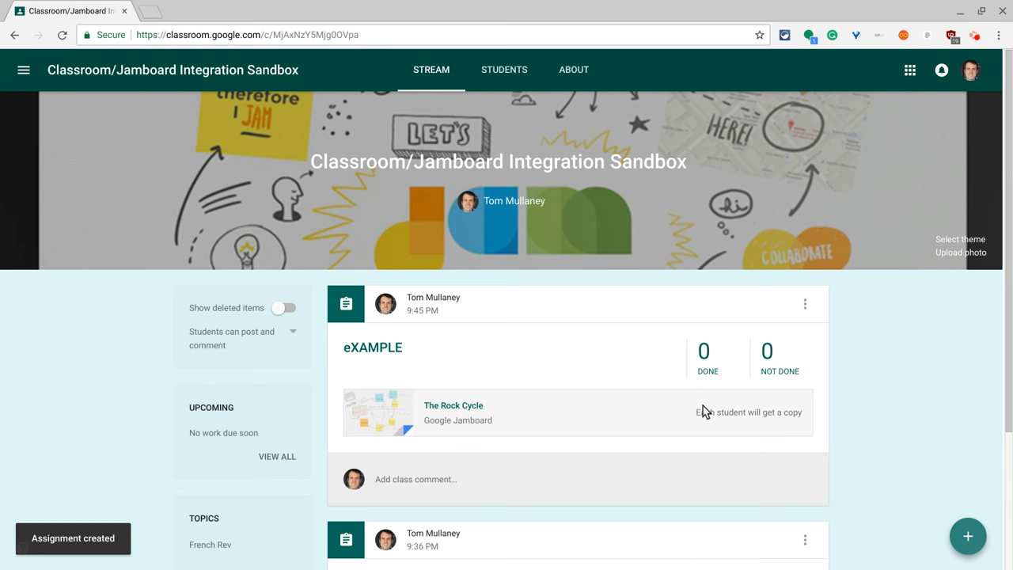
{"action": "mouse_move", "coordinate": [700, 427]}
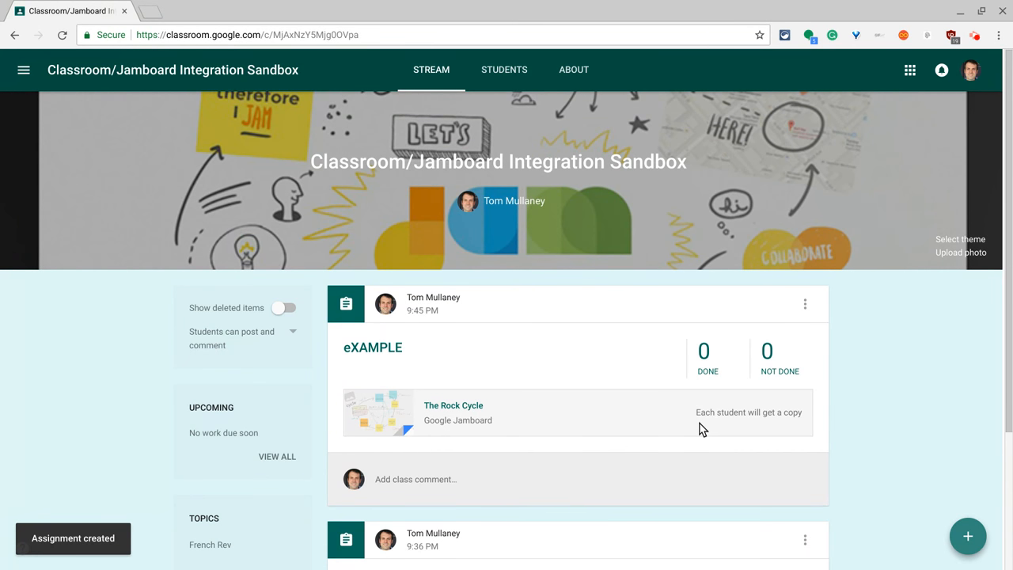
{"action": "mouse_move", "coordinate": [565, 243]}
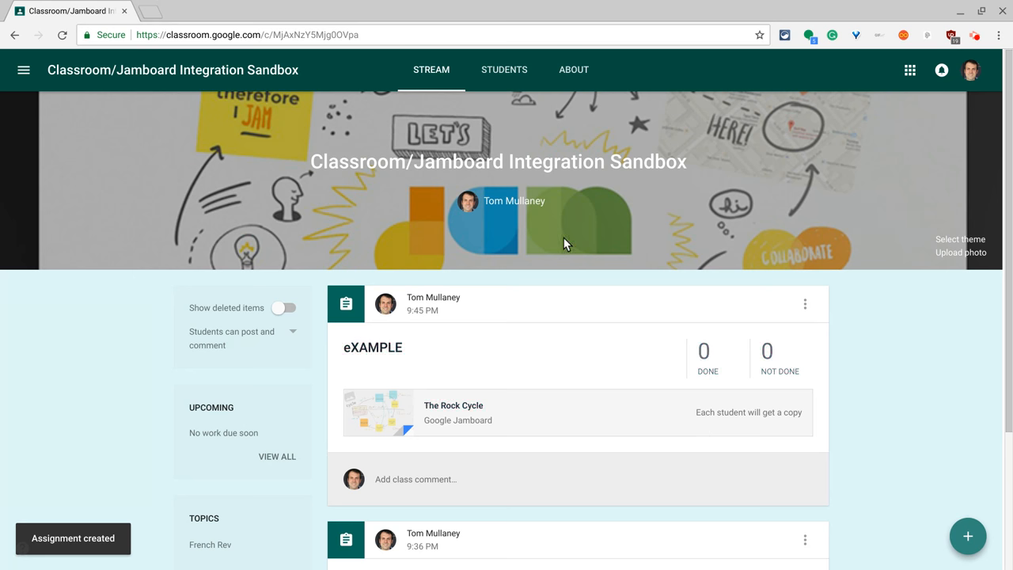
{"action": "mouse_move", "coordinate": [434, 210]}
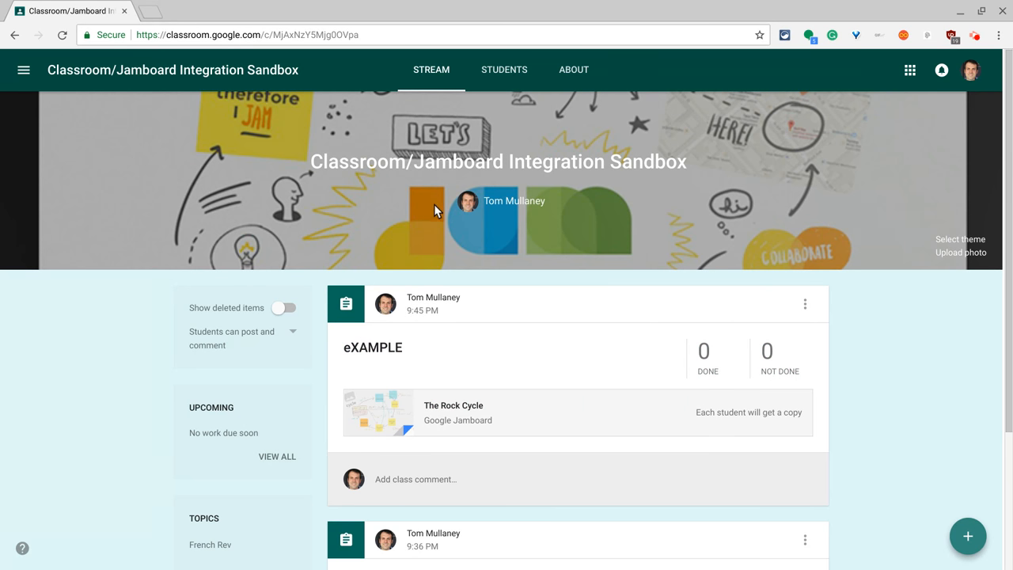
{"action": "mouse_move", "coordinate": [577, 222]}
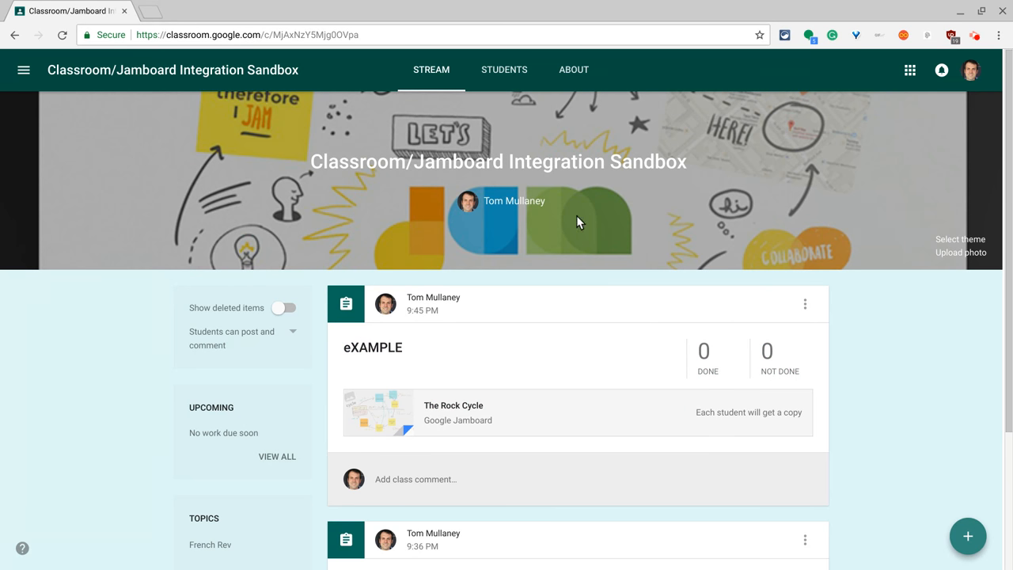